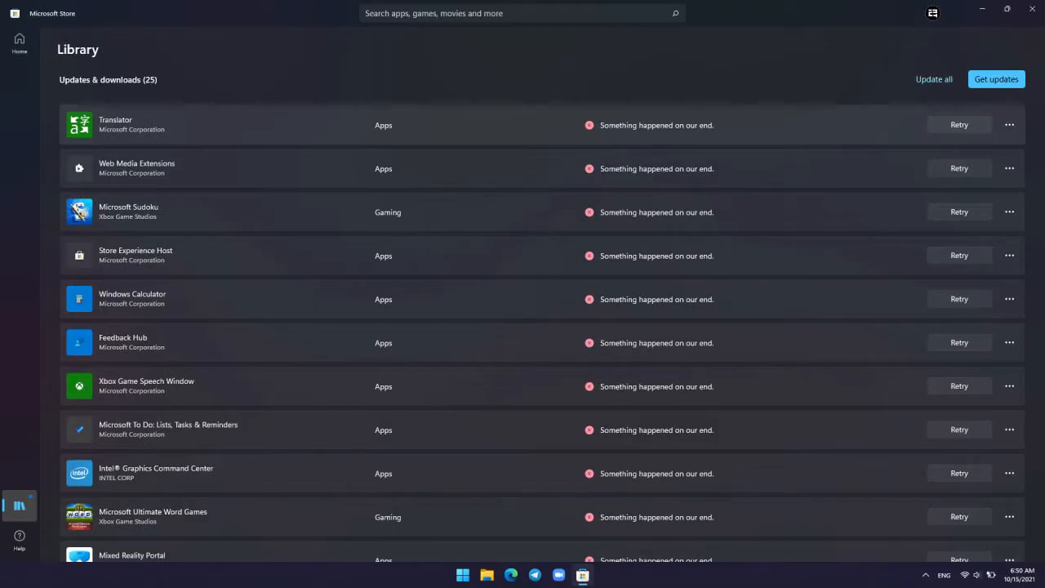
Launch Run from Start search and execute wsreset.exe to reset and reopen Microsoft Store
click(382, 568)
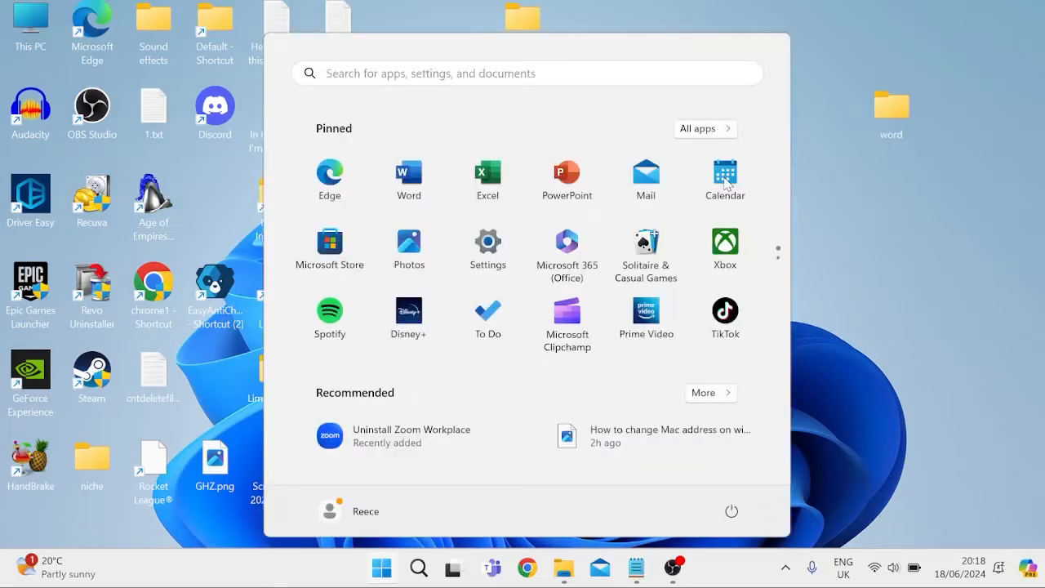
text(run)
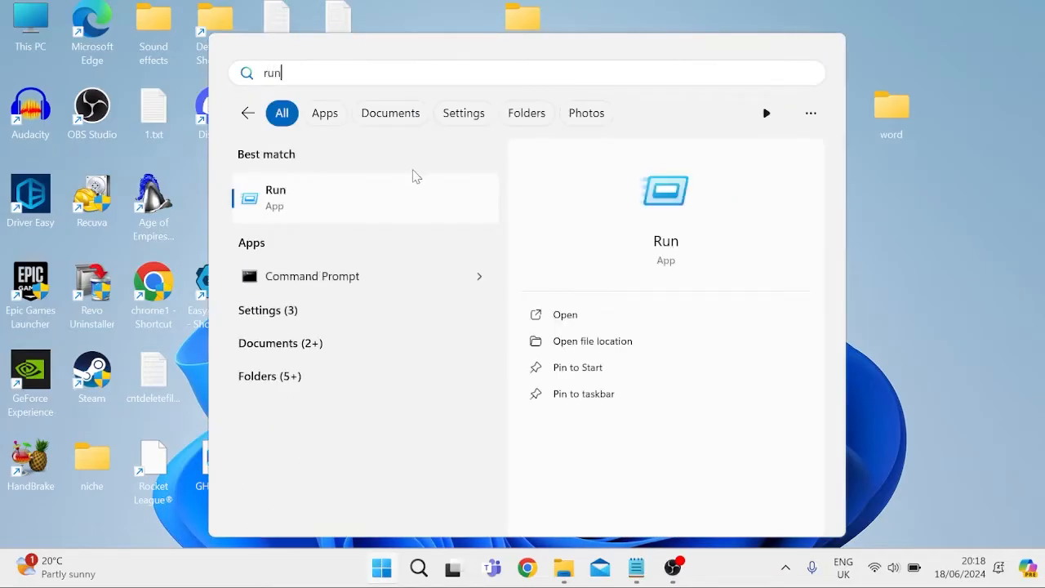
click(565, 313)
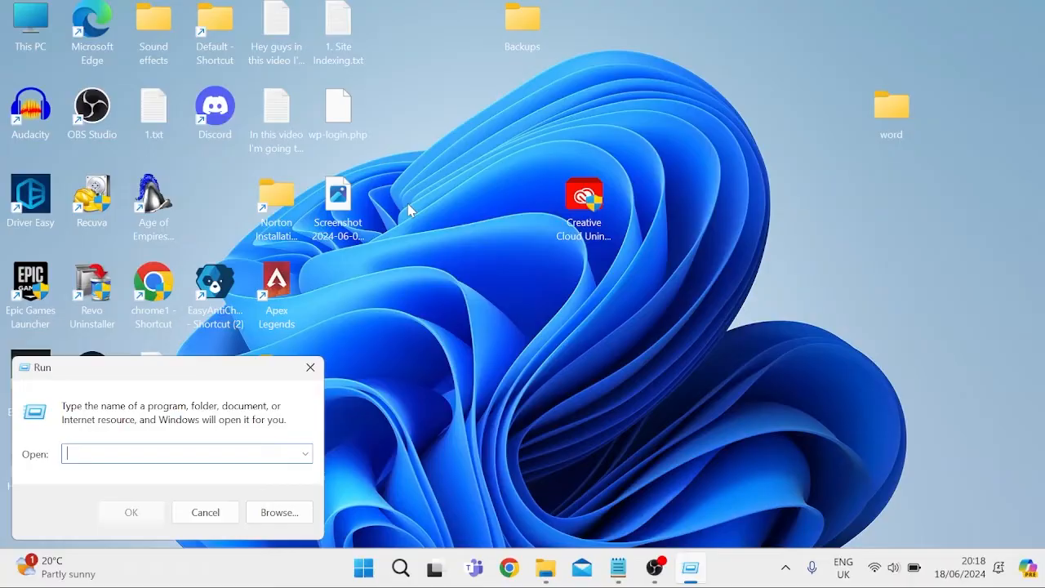
text(wsreset.exe)
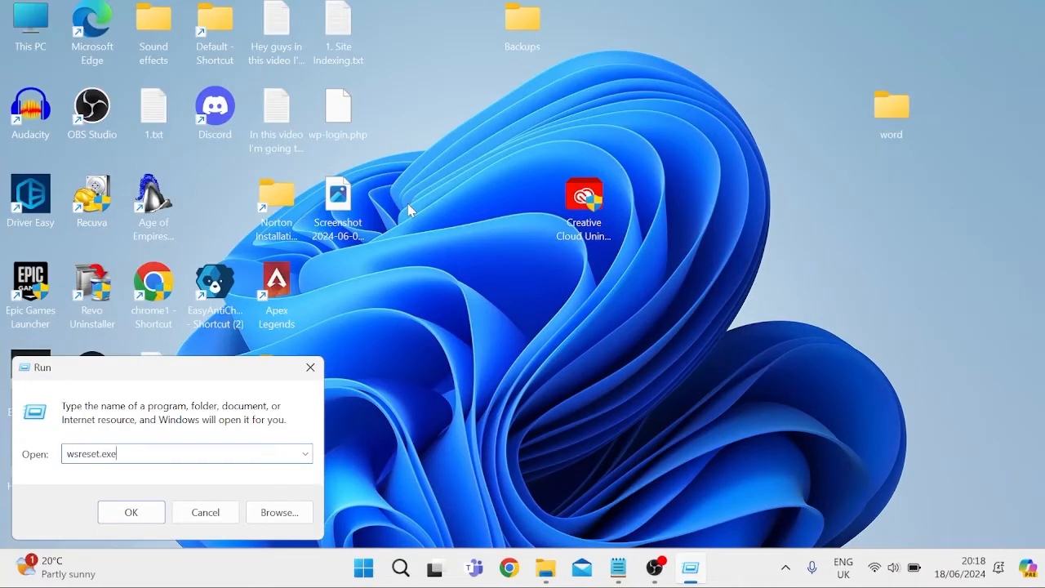
click(130, 512)
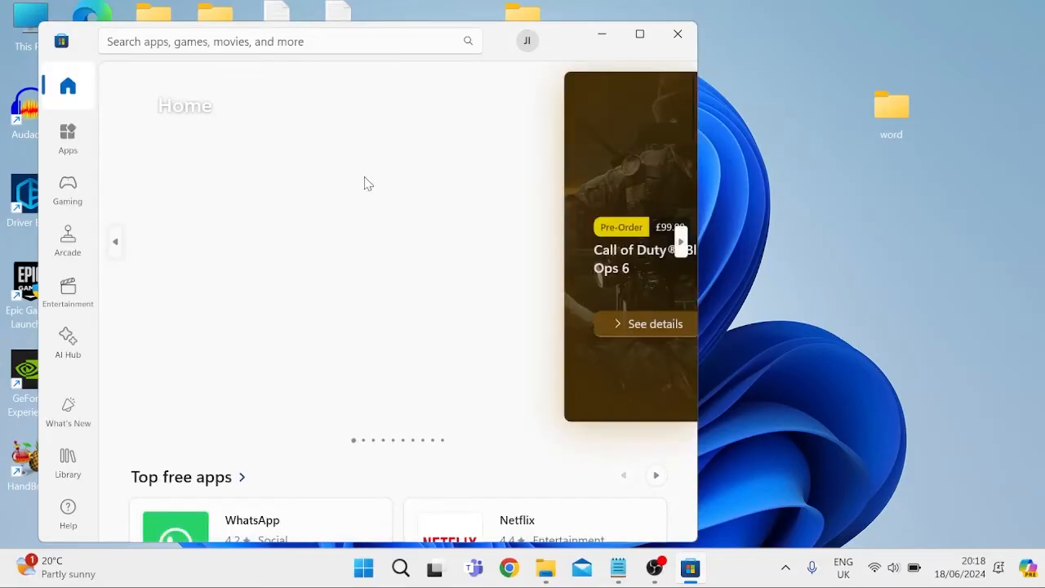
mouse_move(676, 34)
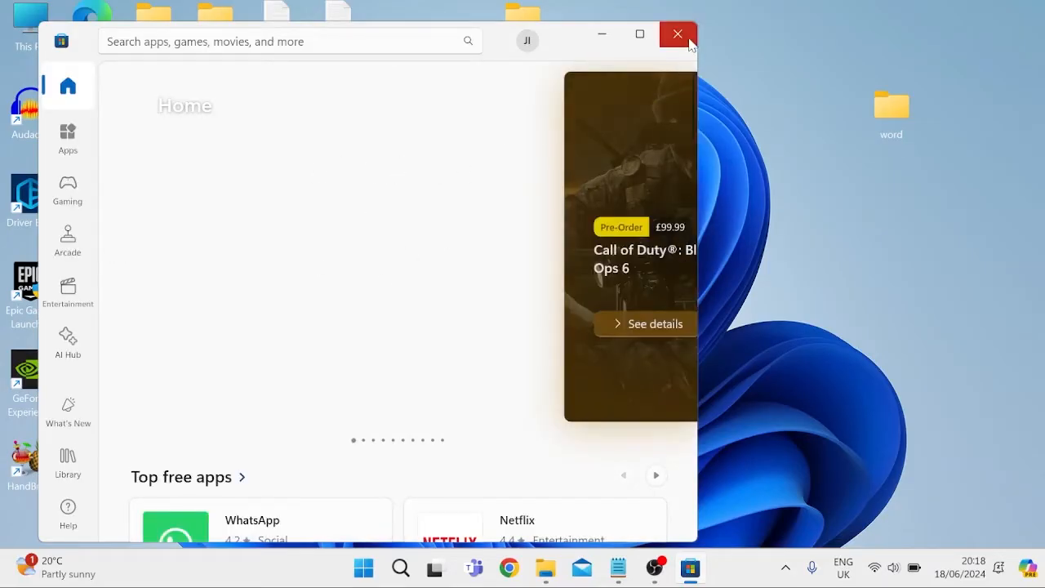
Close the Store and run Get-AppXPackage *Microsoft.WindowsStore* | Foreach Add-AppxPackage in administrator PowerShell
click(676, 34)
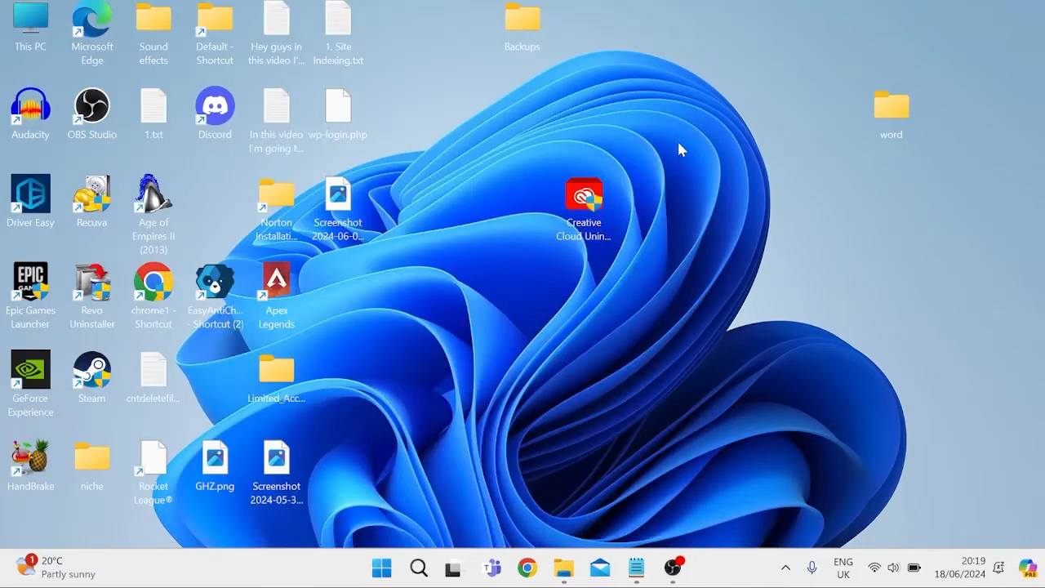
text(powers)
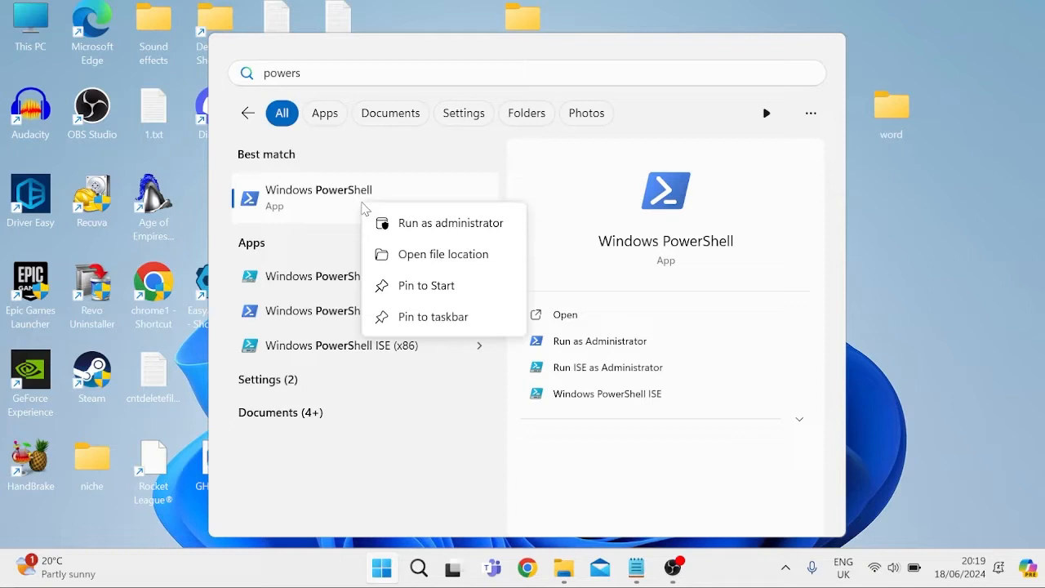
mouse_move(437, 222)
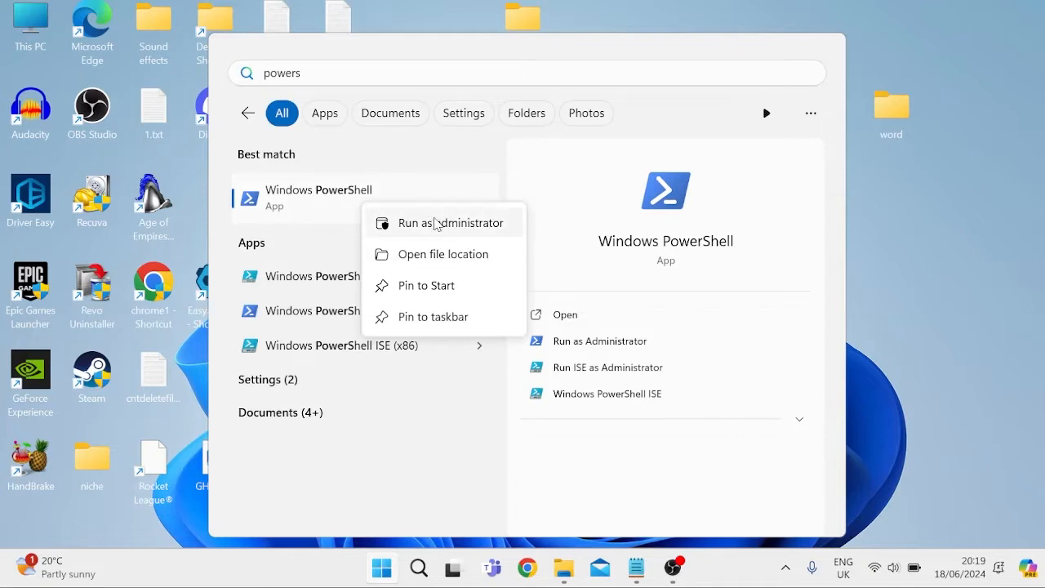
click(449, 222)
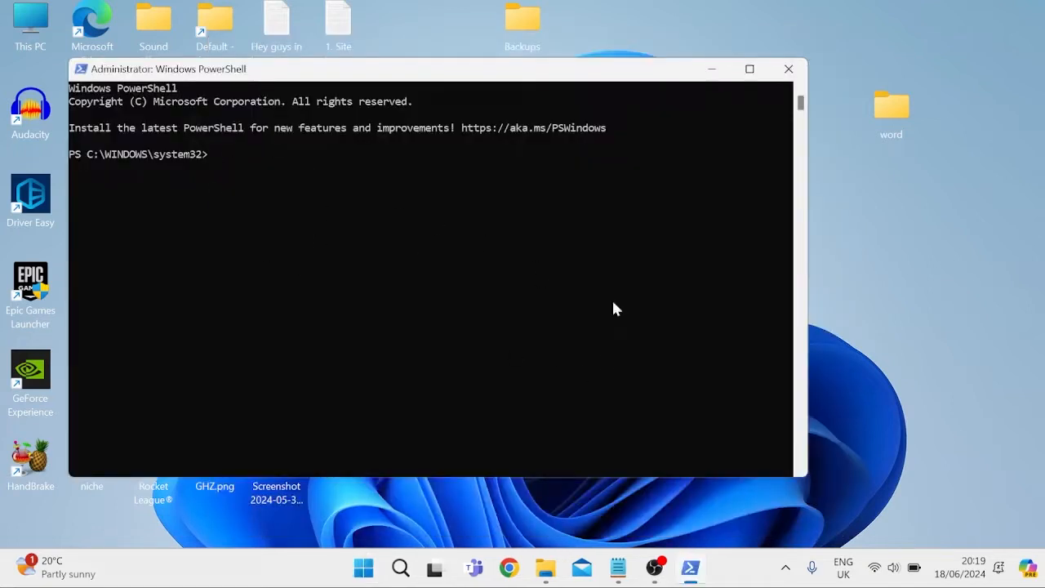
click(617, 566)
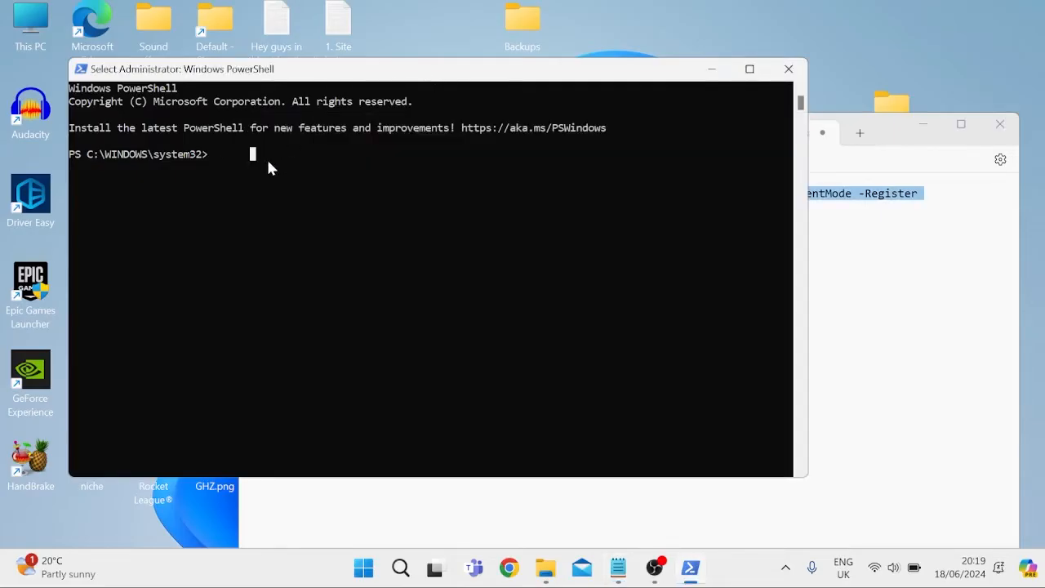
mouse_move(216, 154)
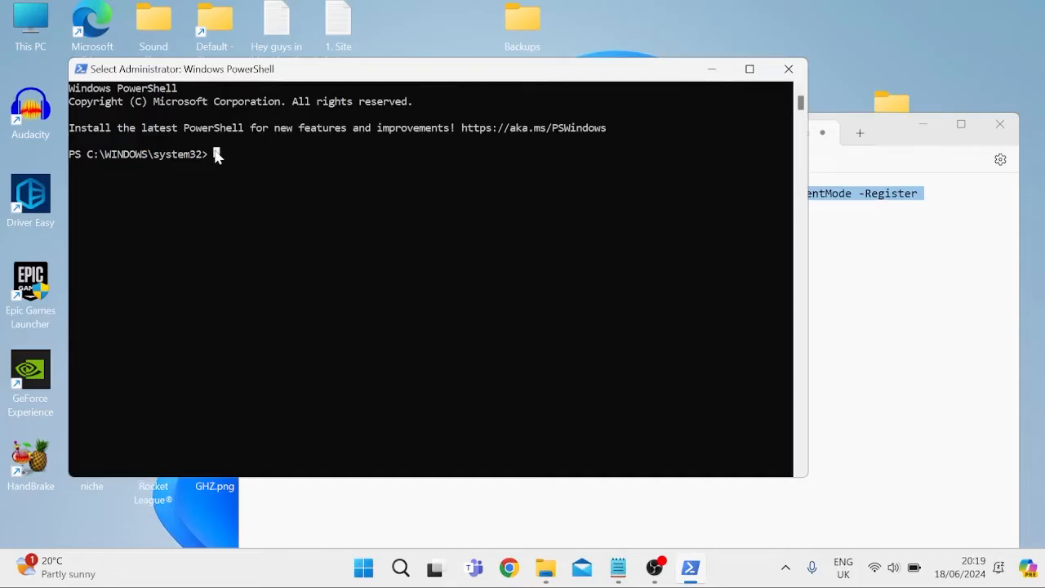
text(Get-AppXPackage *Microsoft.WindowsStore* | Foreach {Add-AppxPackage -DisableDevelopmentMode -Register "$($_.InstallLocation)\AppXManifest.xml"})
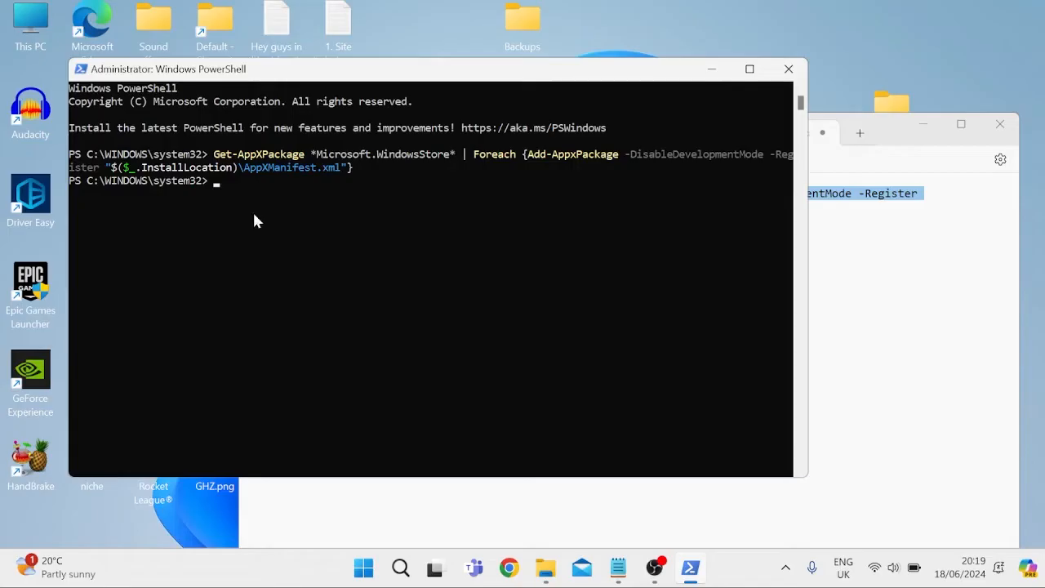
mouse_move(362, 186)
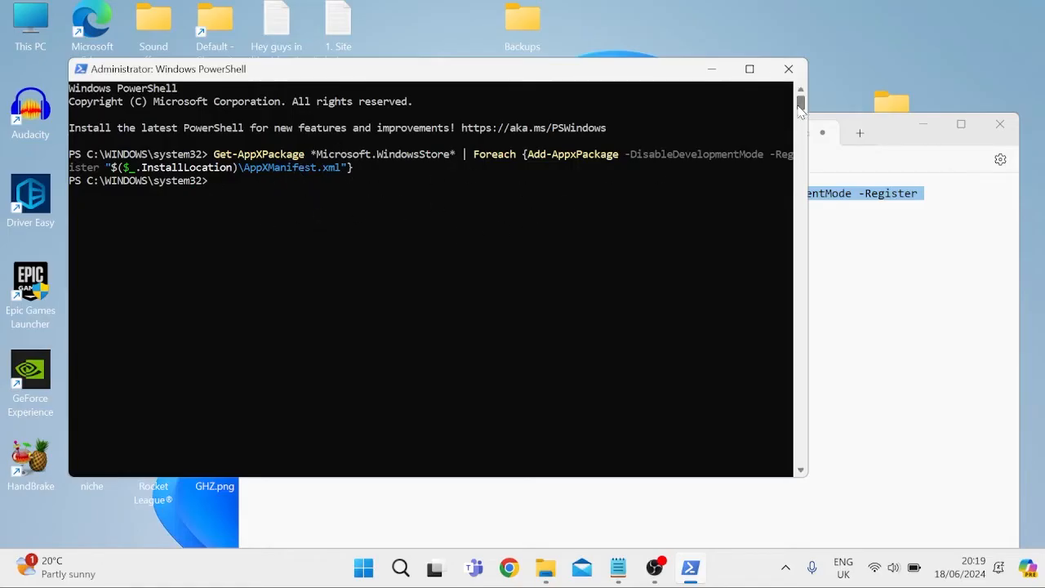
Close the administrator PowerShell window and begin searching Start for Settings
click(787, 68)
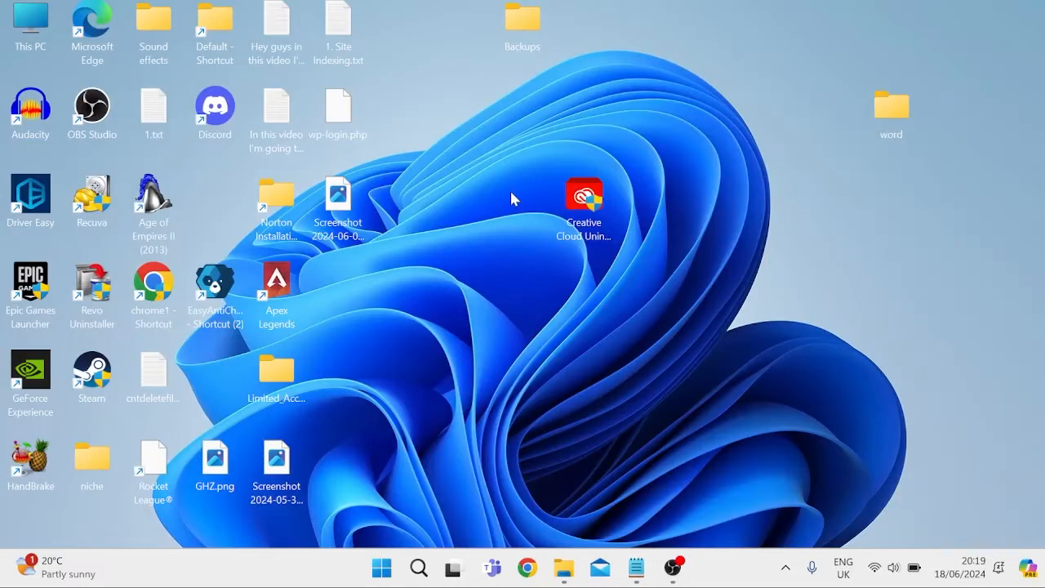
mouse_move(455, 226)
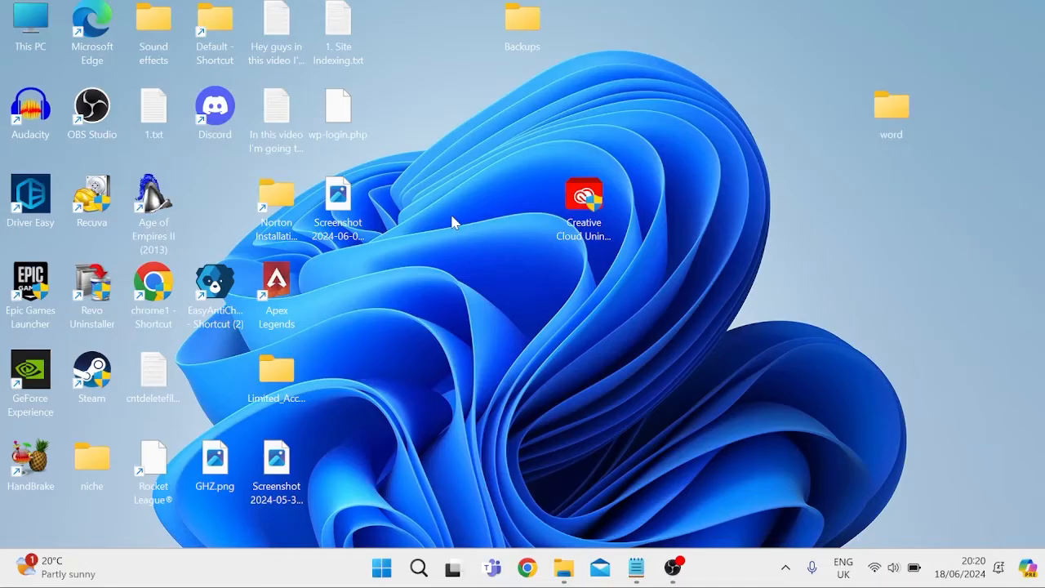
text(sey)
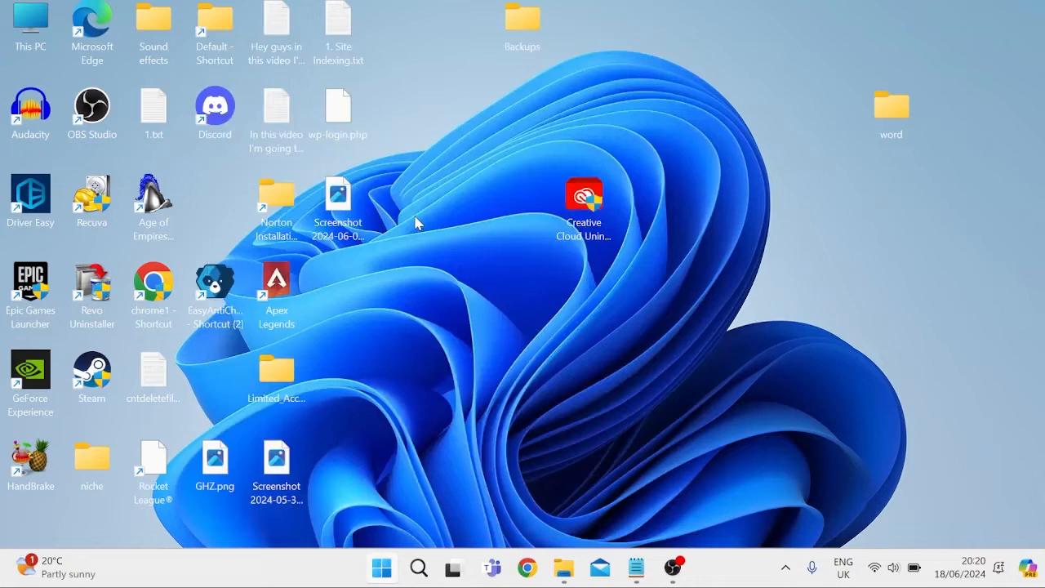
Launch Windows Settings and go to the Network & internet section
click(689, 568)
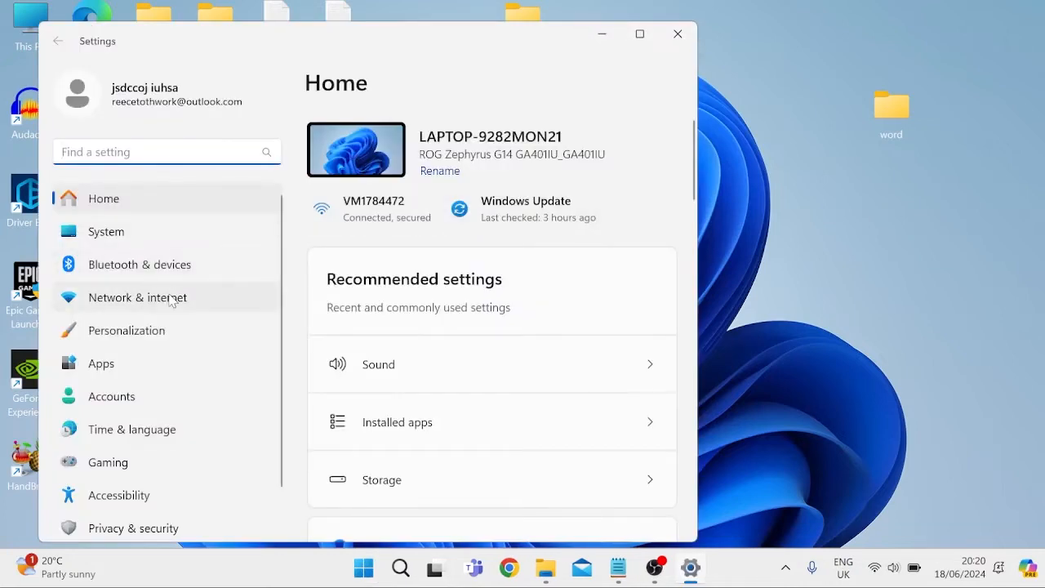
click(137, 297)
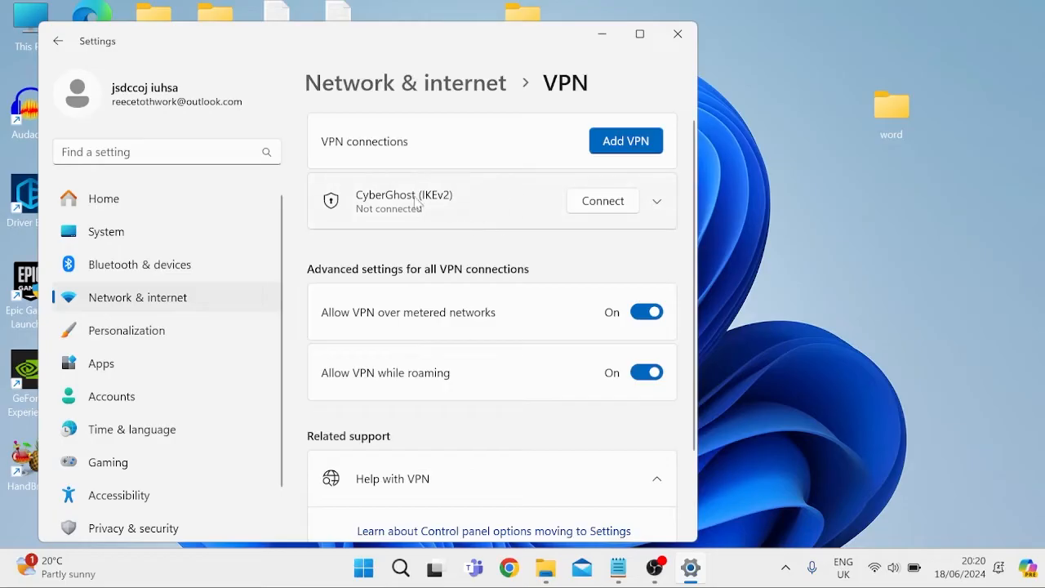
mouse_move(349, 206)
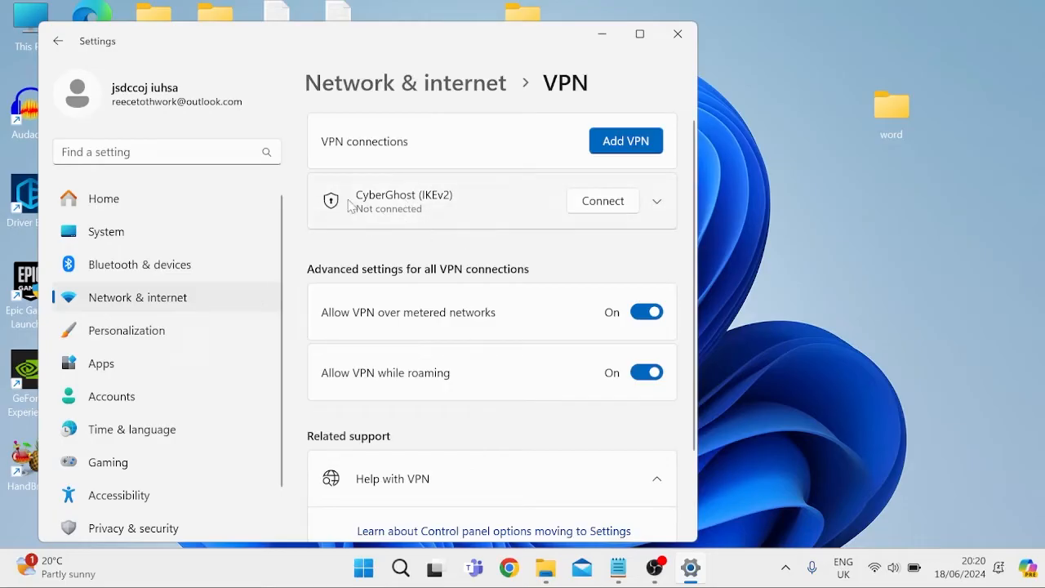
mouse_move(342, 242)
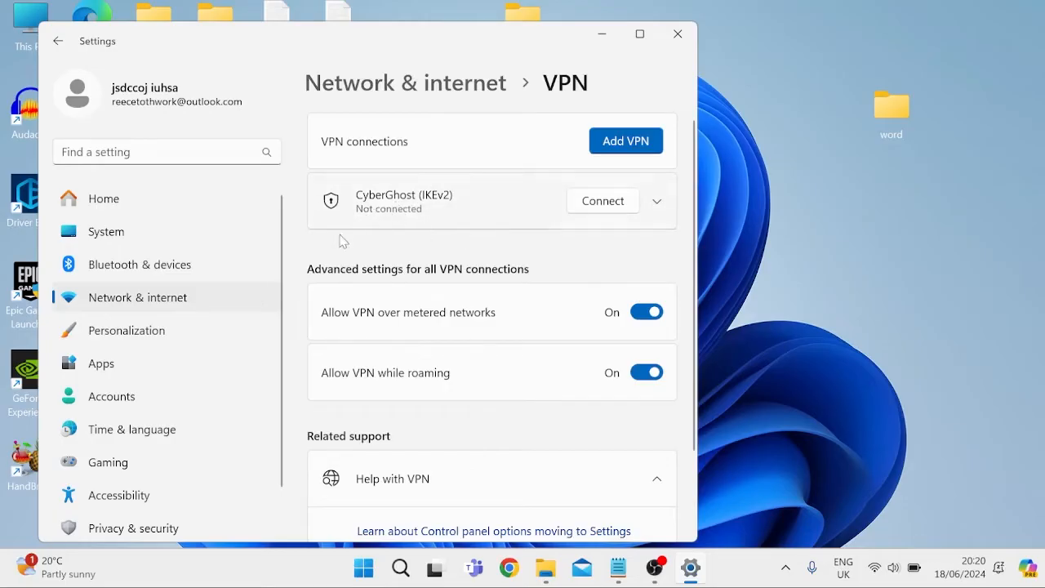
mouse_move(431, 186)
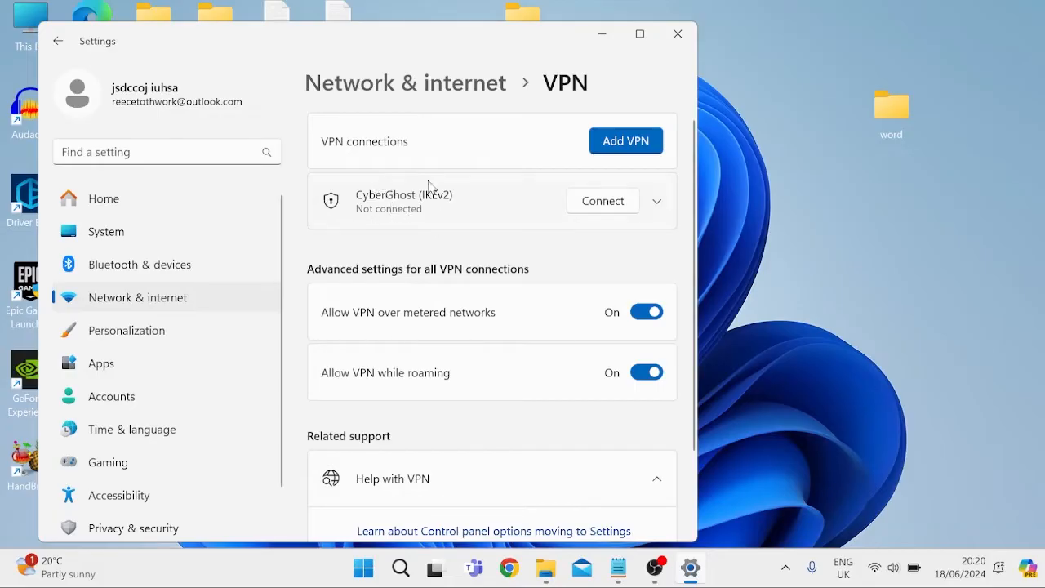
mouse_move(383, 204)
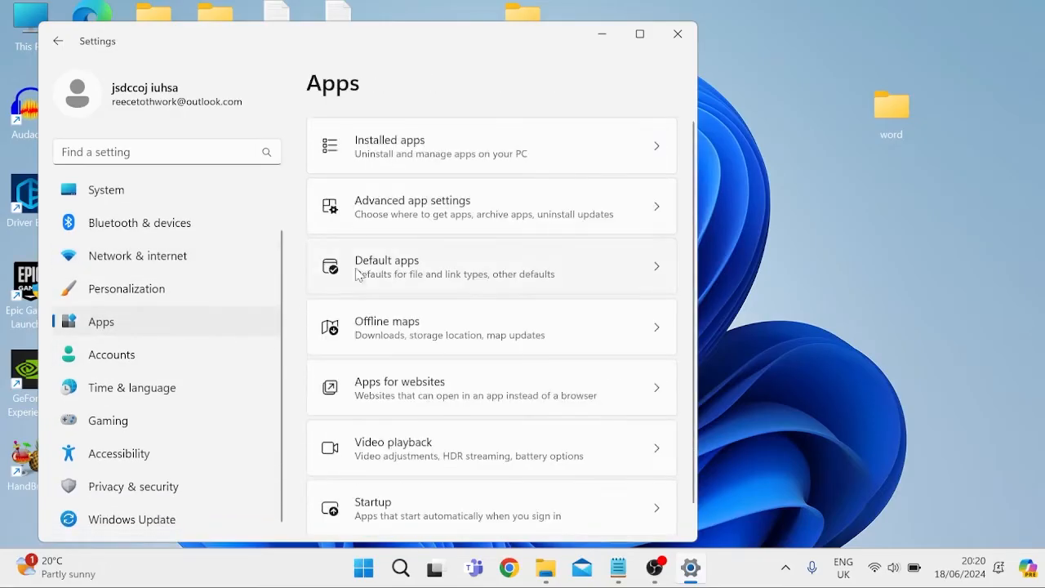
Show the Installed apps list and scroll down through it
click(490, 145)
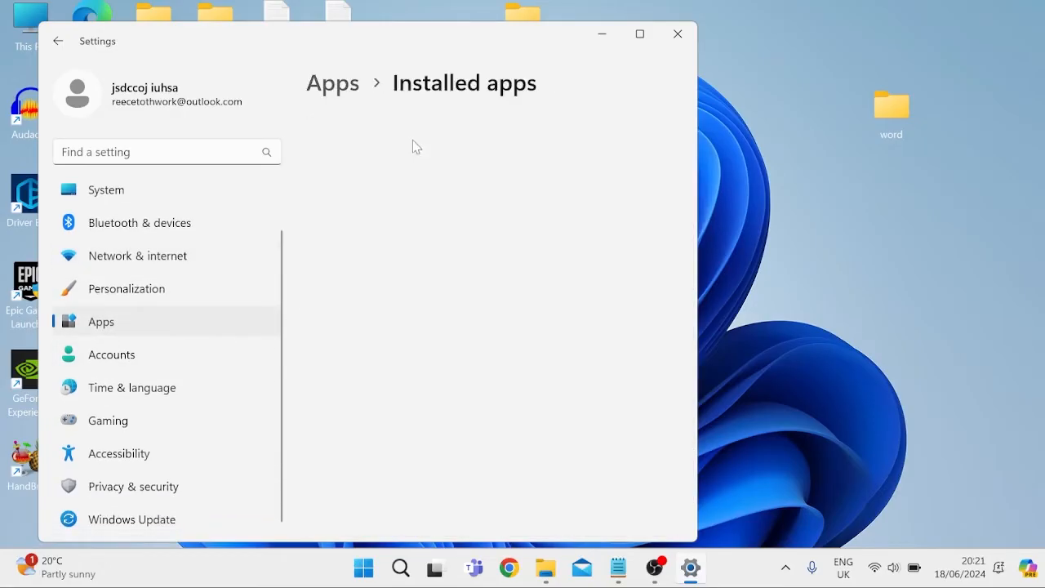
scroll(down, 3)
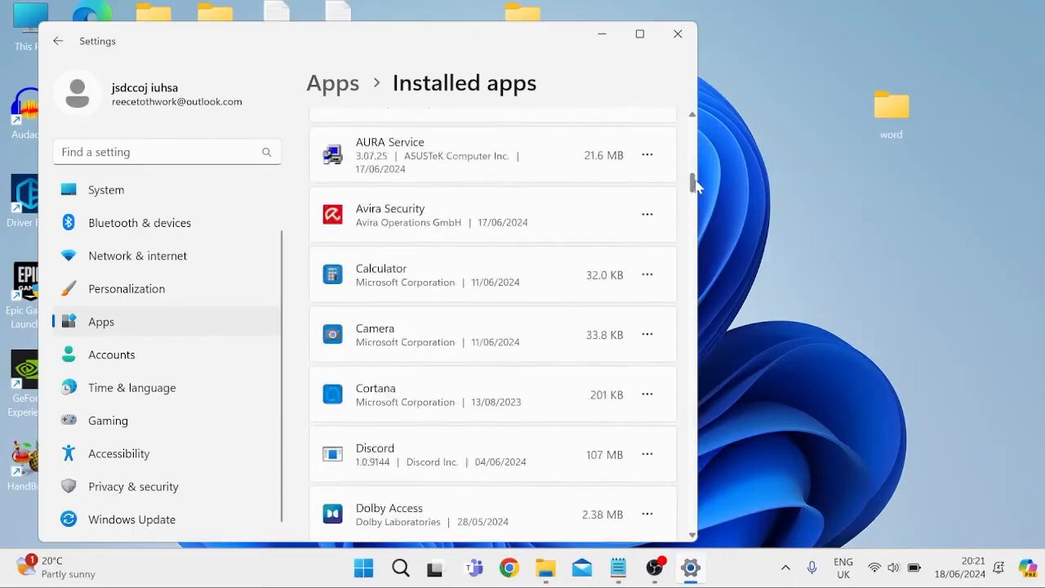
scroll(down, 3)
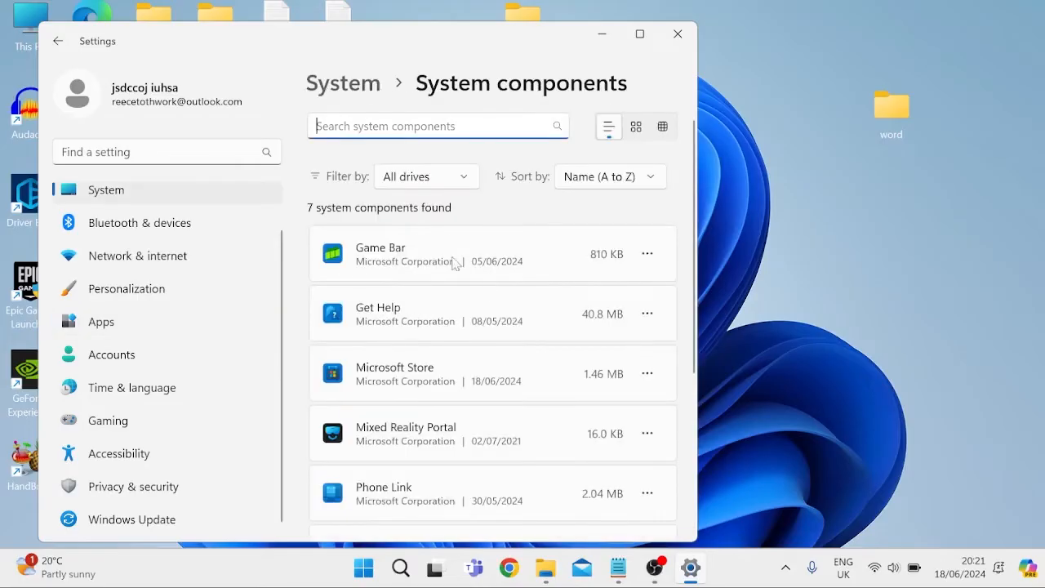
Repair Microsoft Store from its Advanced options under System components, then close Settings
scroll(down, 3)
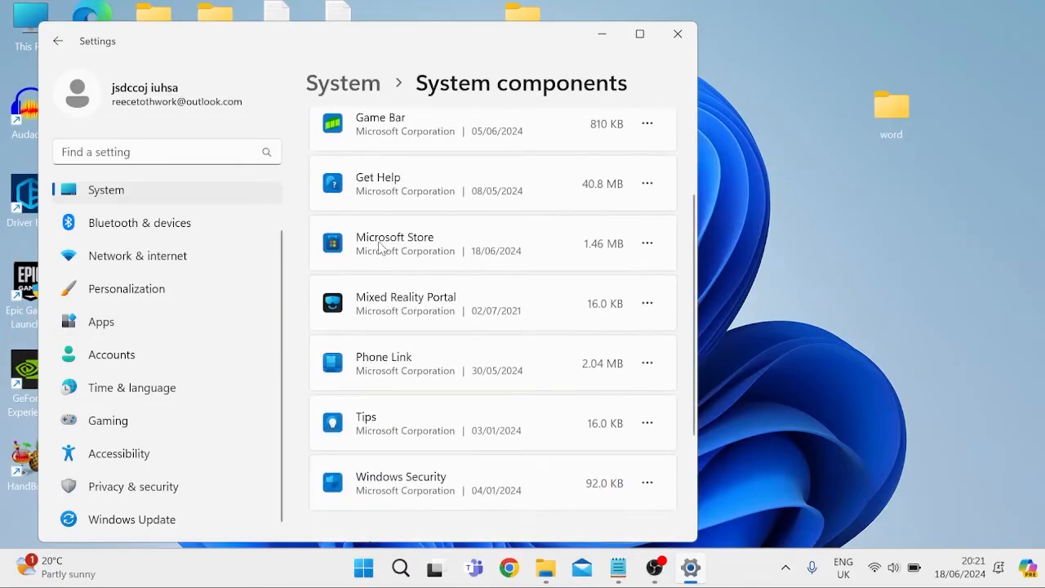
click(647, 241)
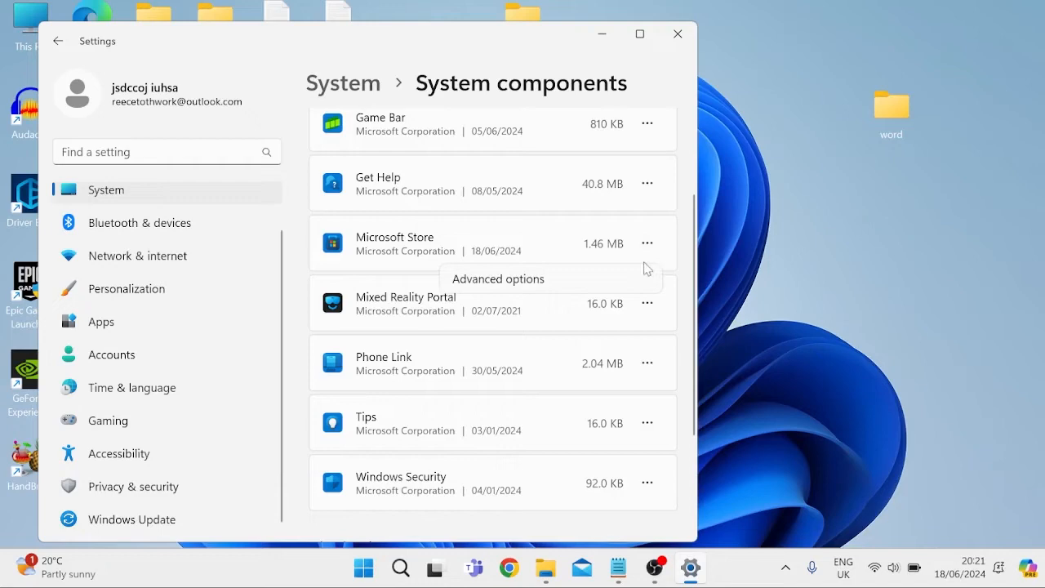
click(498, 278)
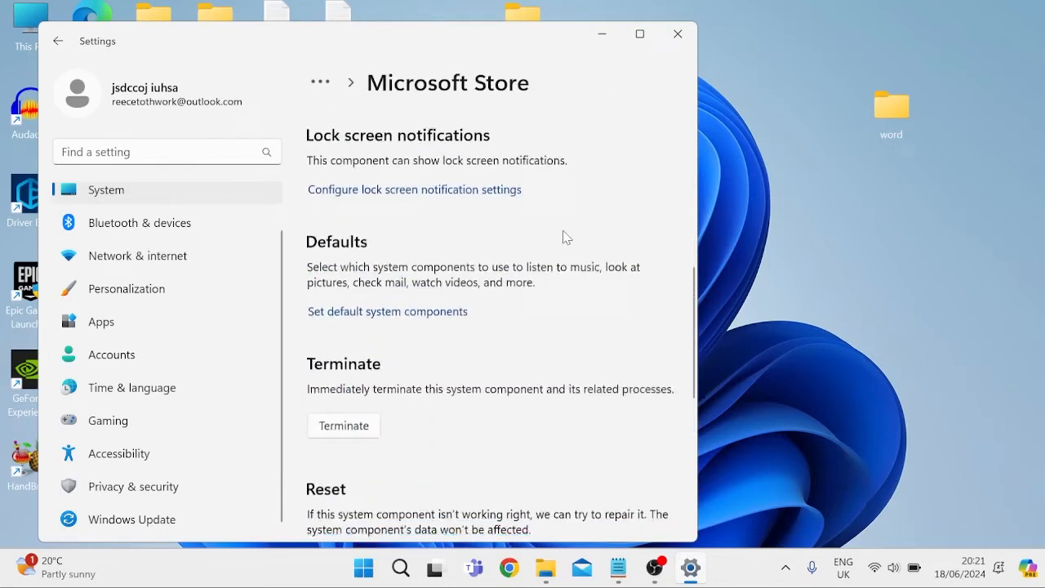
scroll(down, 3)
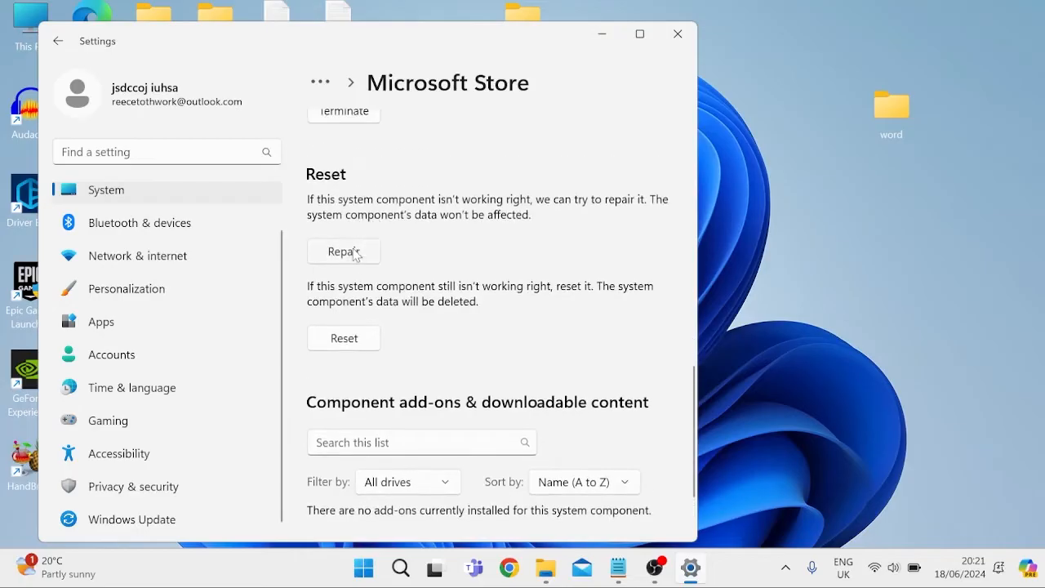
click(342, 251)
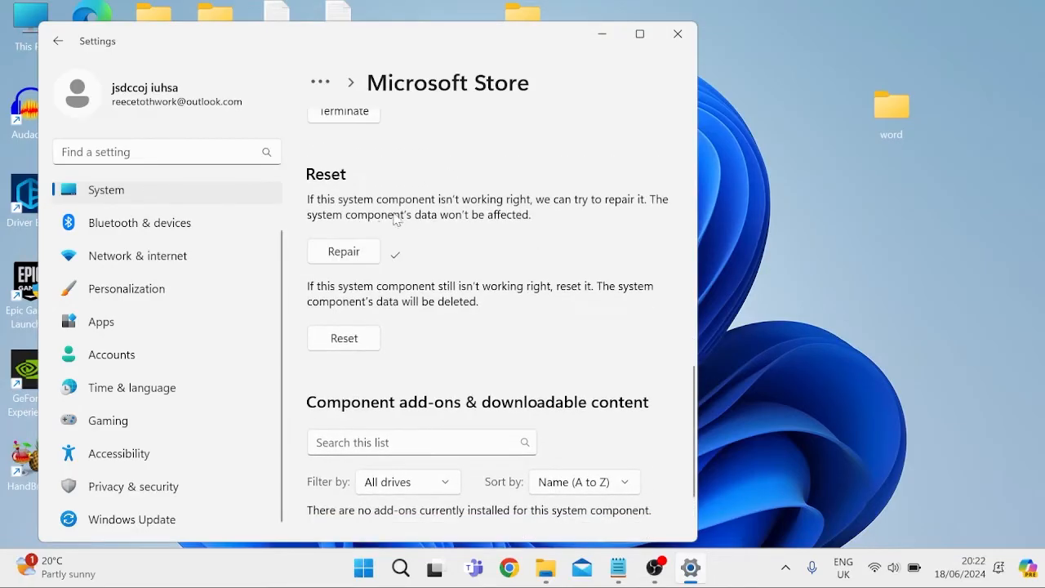
click(675, 32)
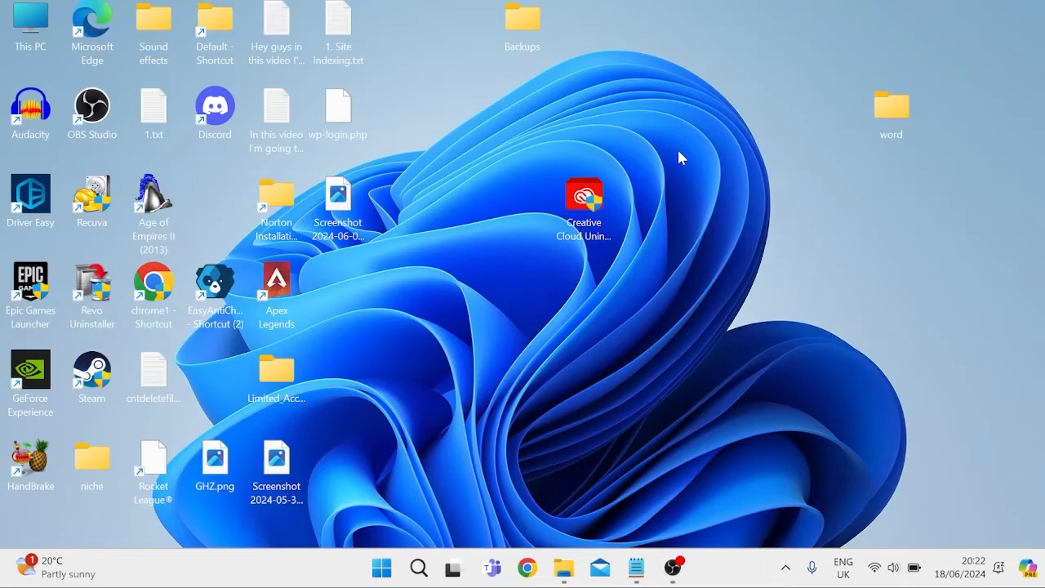
Launch Run from Start search with services.msc entered in its Open field
click(382, 566)
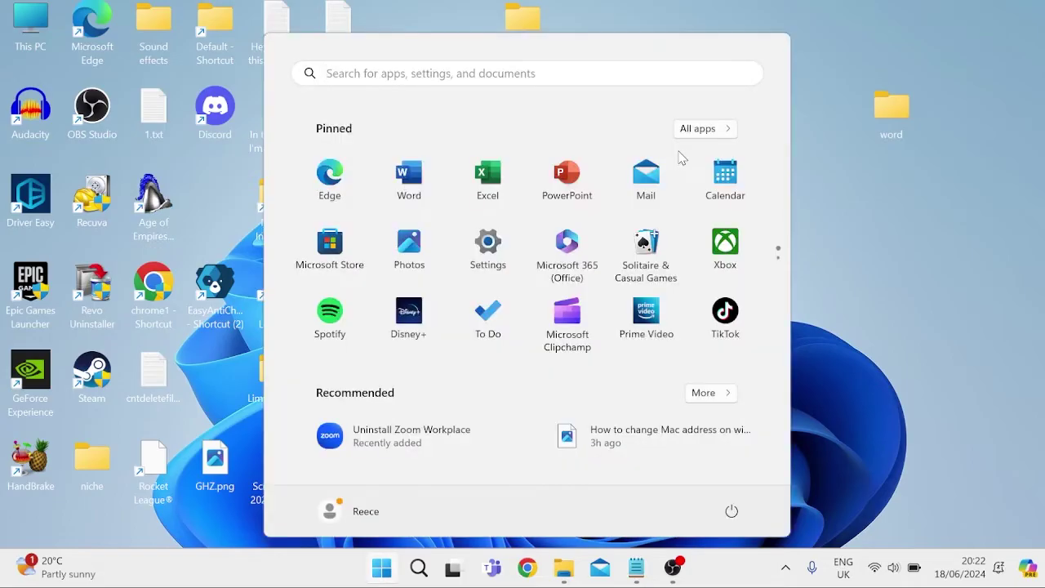
text(run)
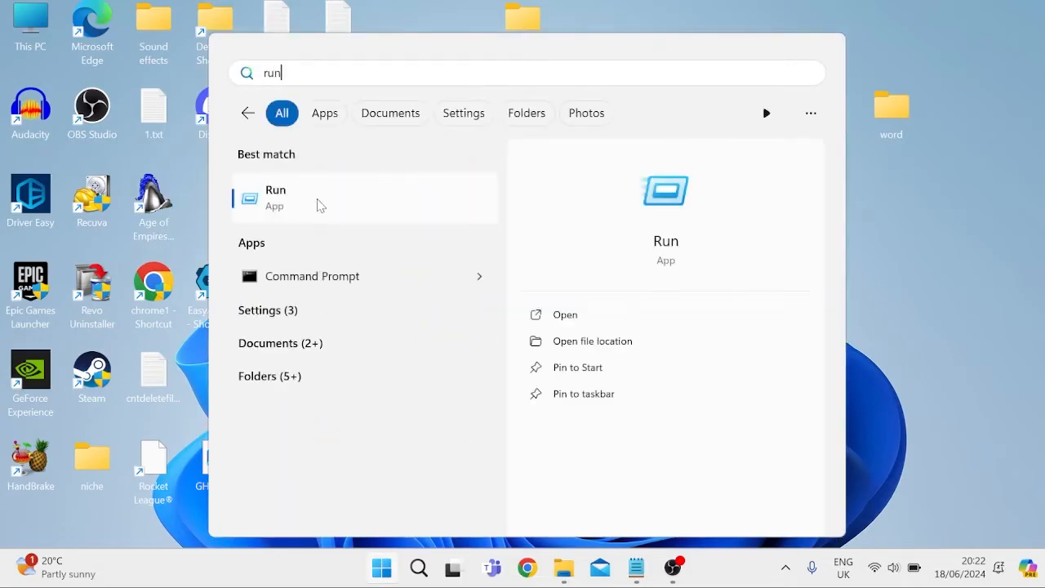
click(564, 313)
text(services.msc)
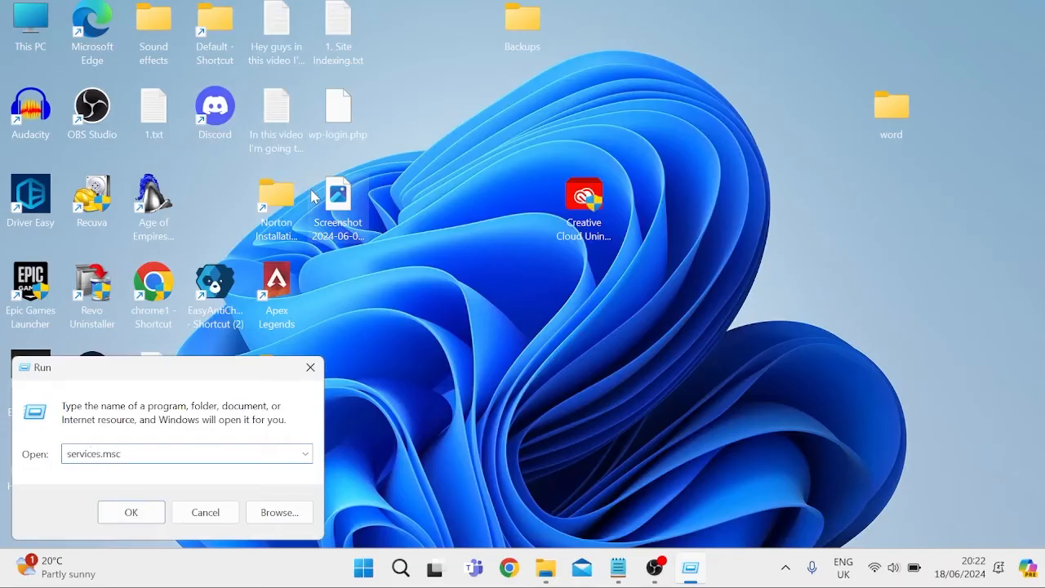
Launch Services and bring up Microsoft Store Install Service properties
click(131, 512)
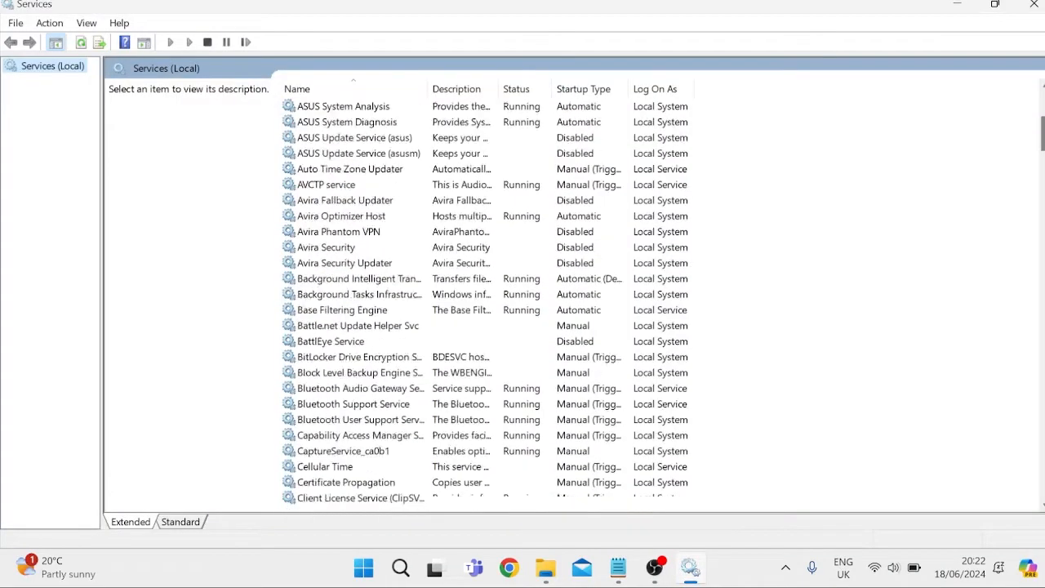
scroll(down, 3)
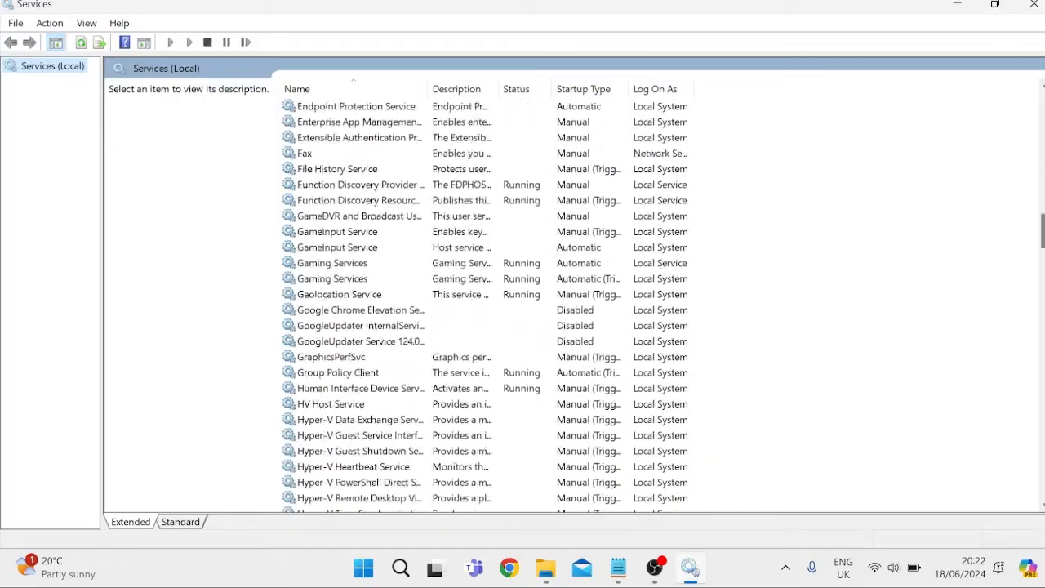
scroll(down, 3)
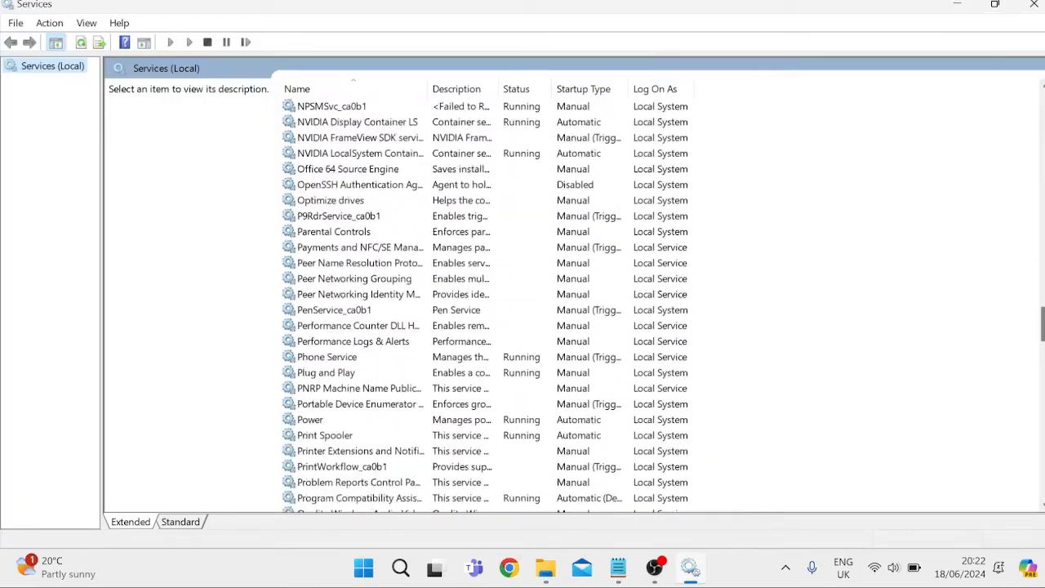
click(367, 356)
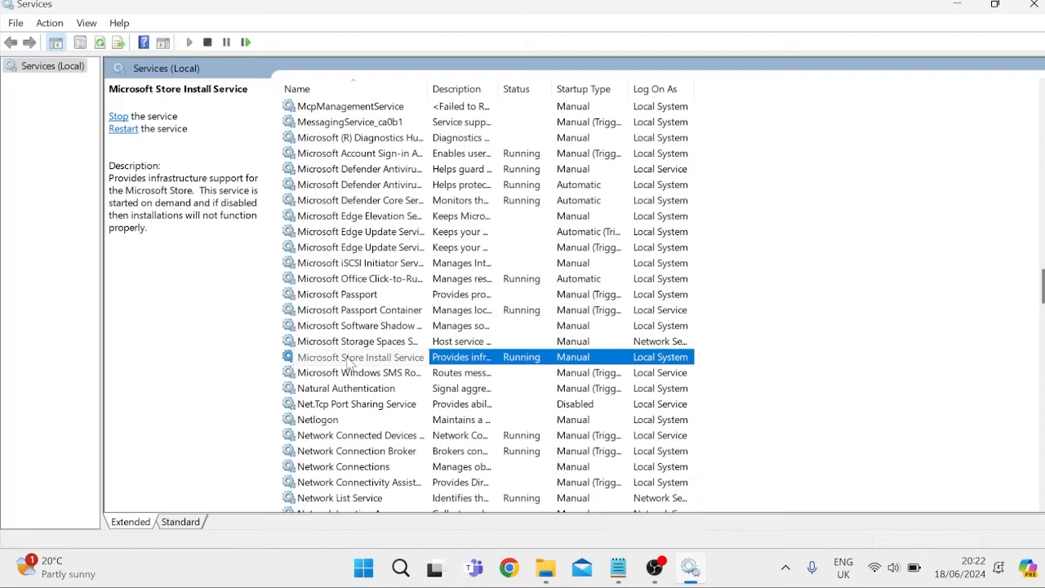
double_click(351, 356)
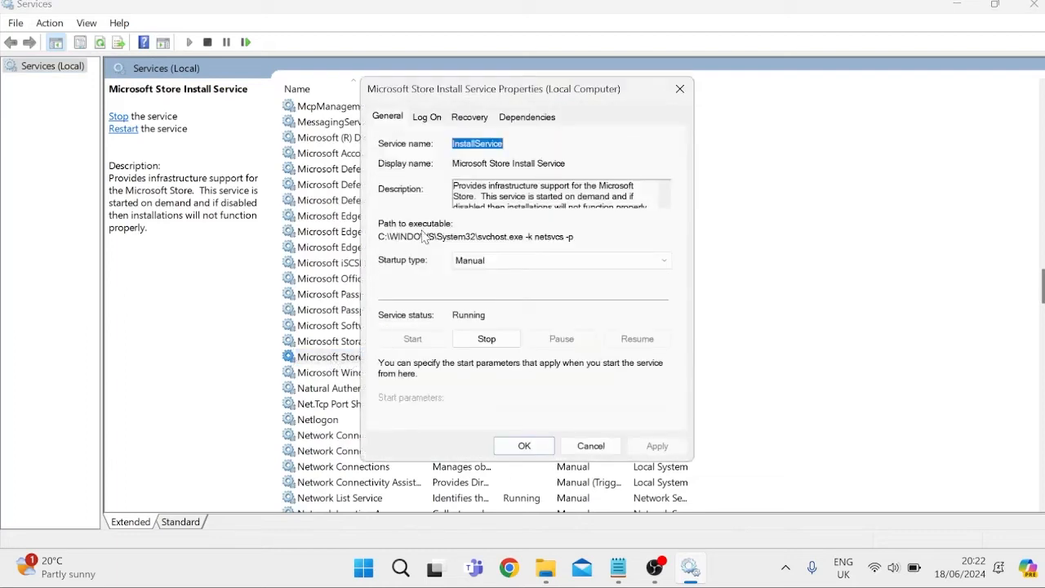
mouse_move(482, 320)
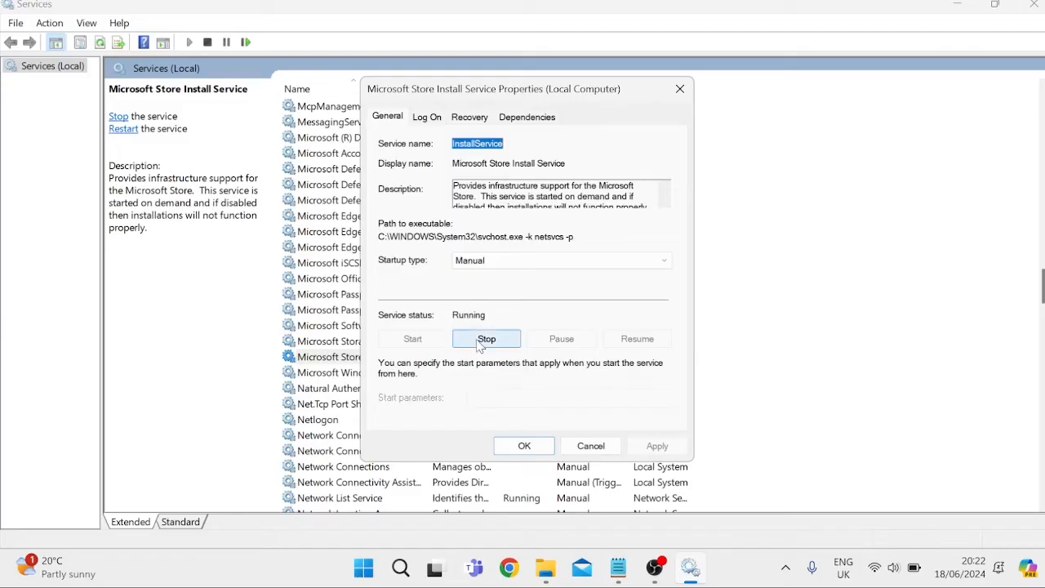
Stop then start Microsoft Store Install Service so it is Running, and close Services
click(486, 338)
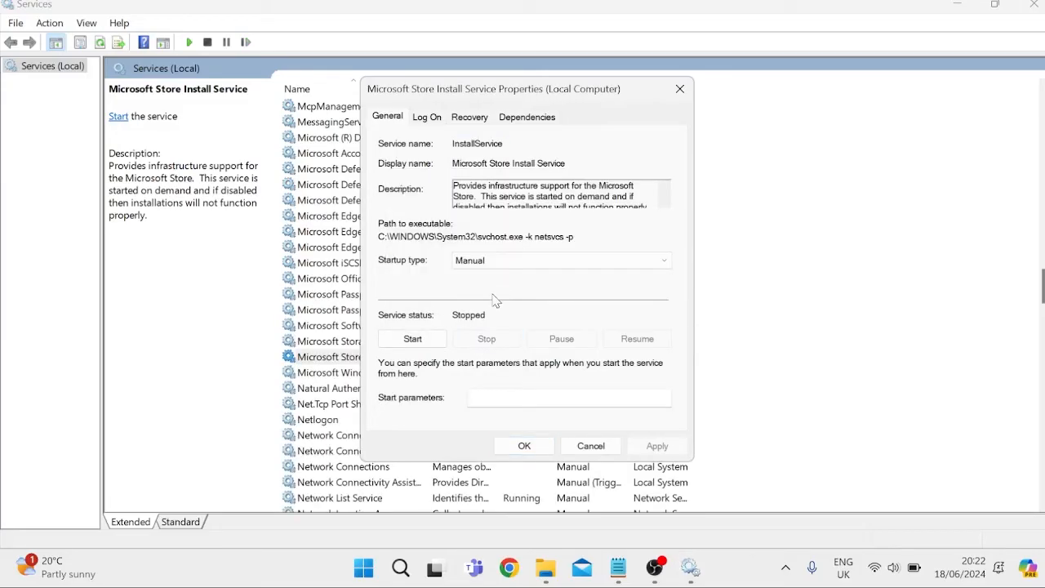
click(411, 338)
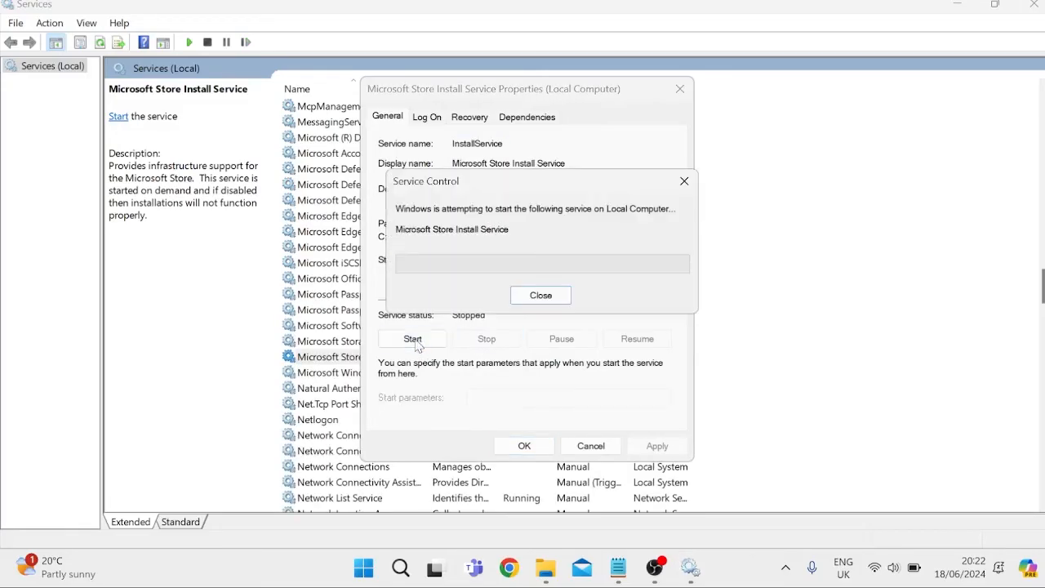
click(539, 293)
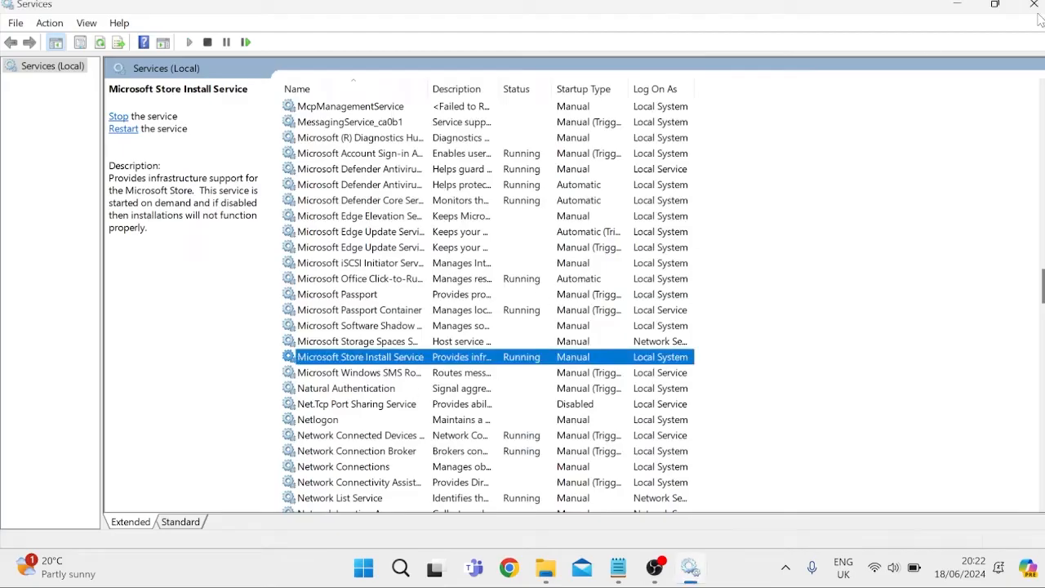
click(1031, 5)
text(cmd)
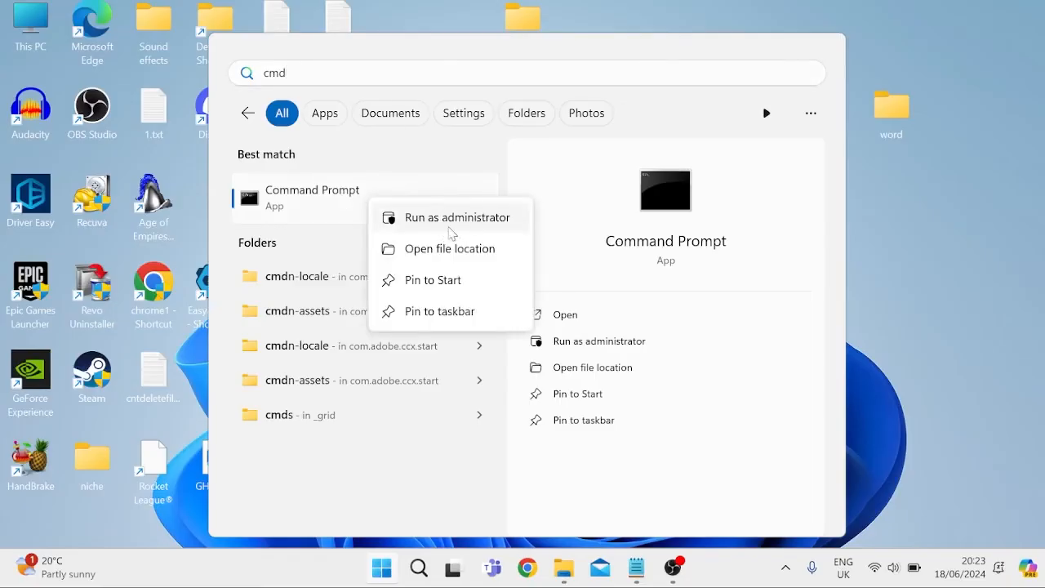
Run sfc /scannow in administrator Command Prompt and close it during verification
click(457, 217)
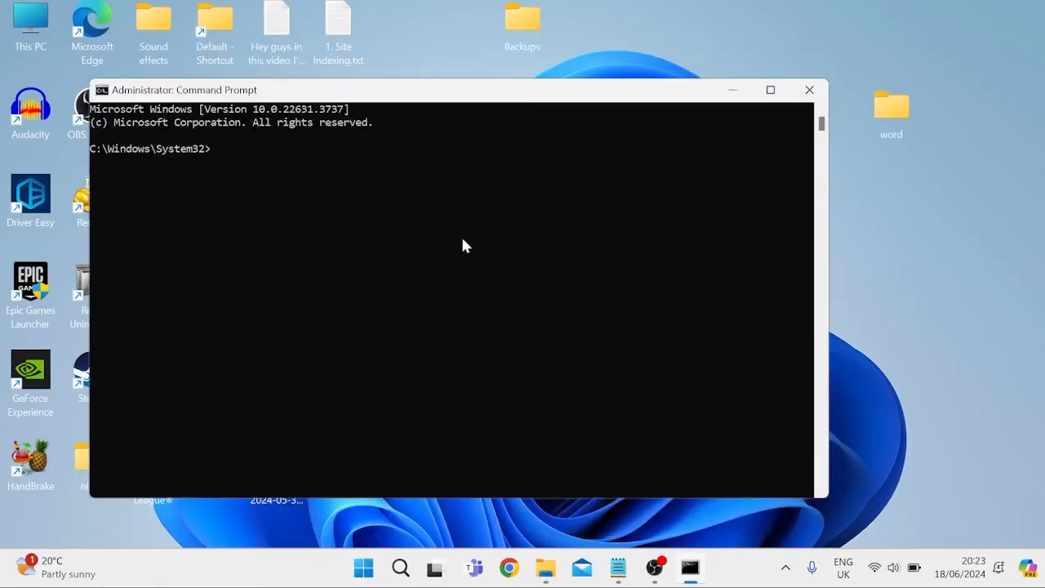
text(sfc)
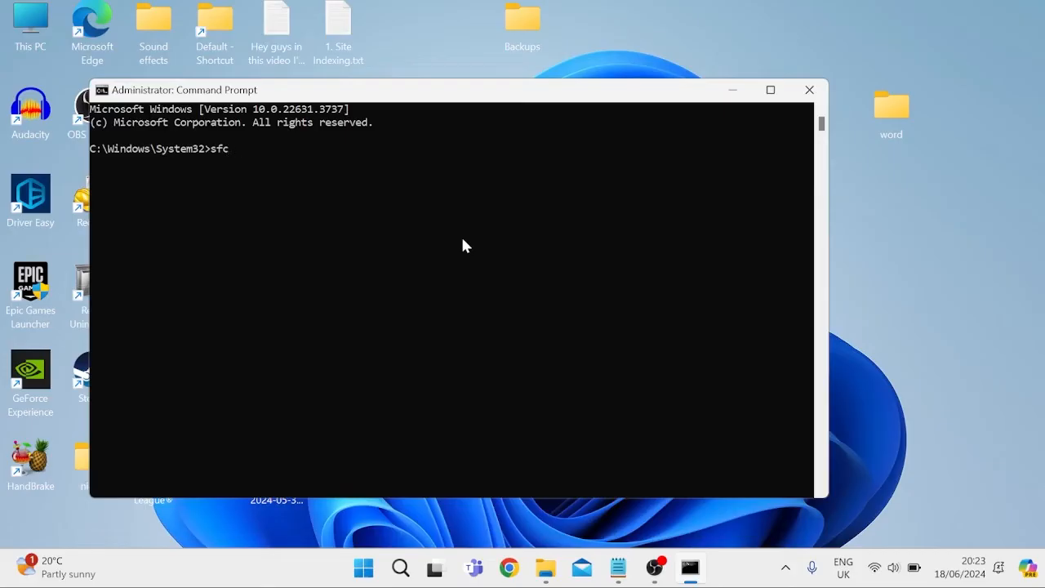
text(/scannow)
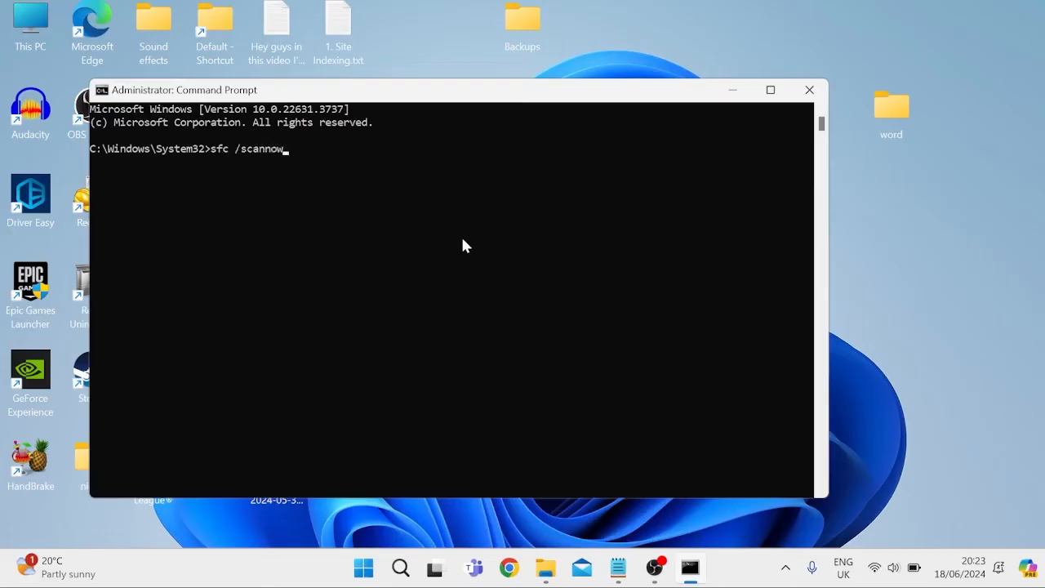
key(Return)
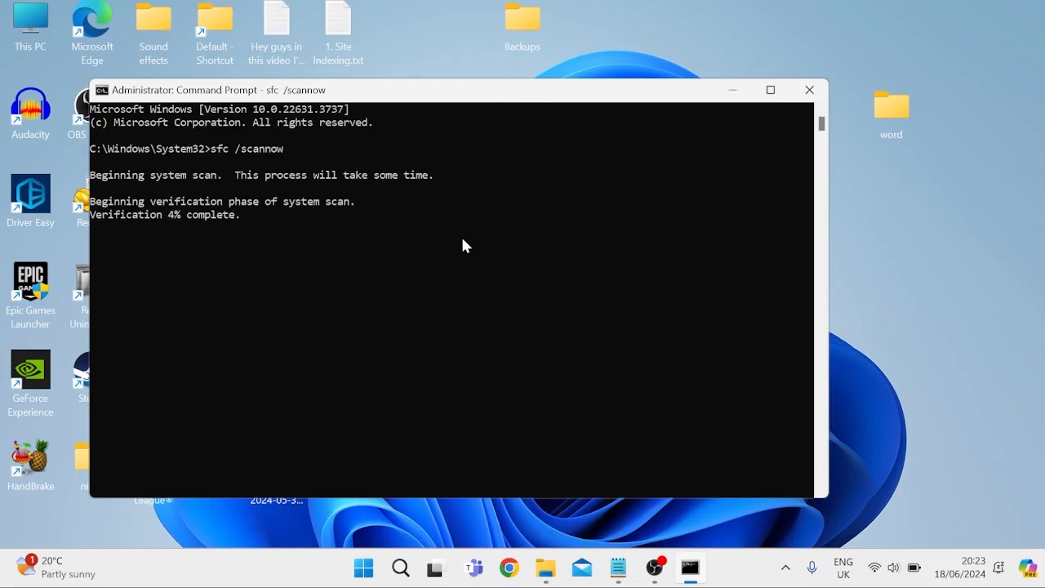
mouse_move(166, 222)
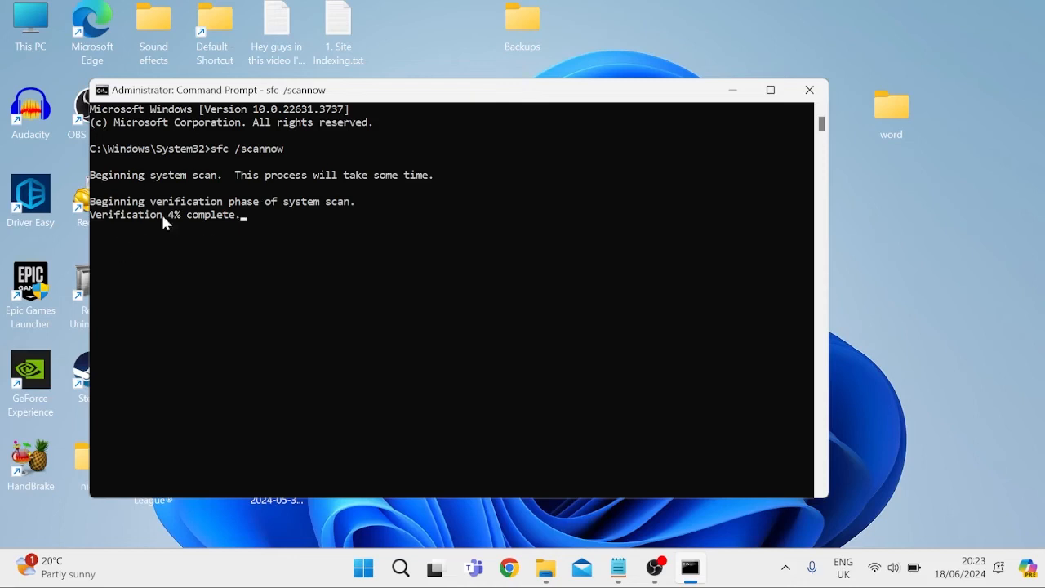
mouse_move(628, 213)
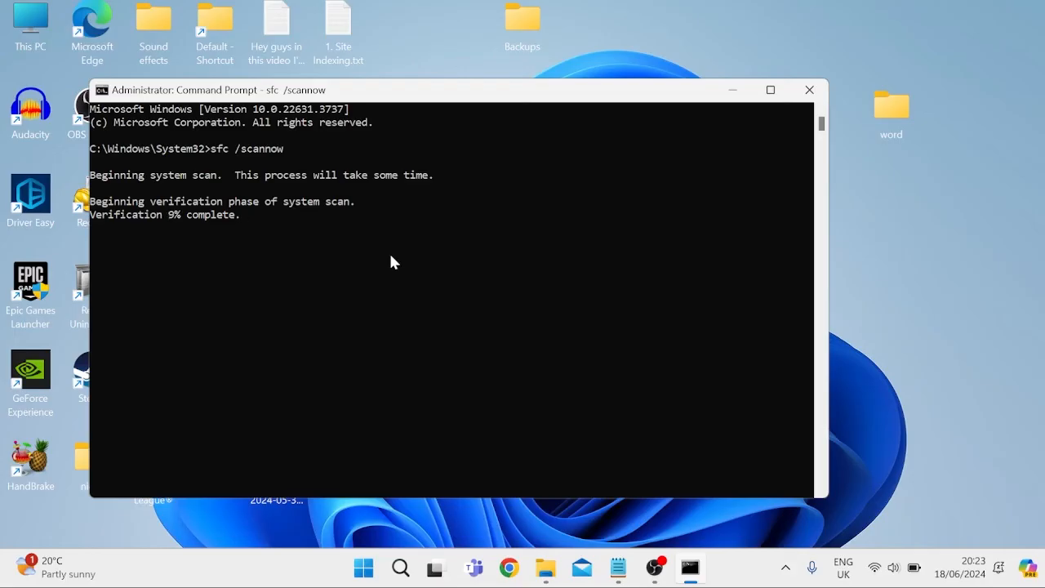
click(808, 90)
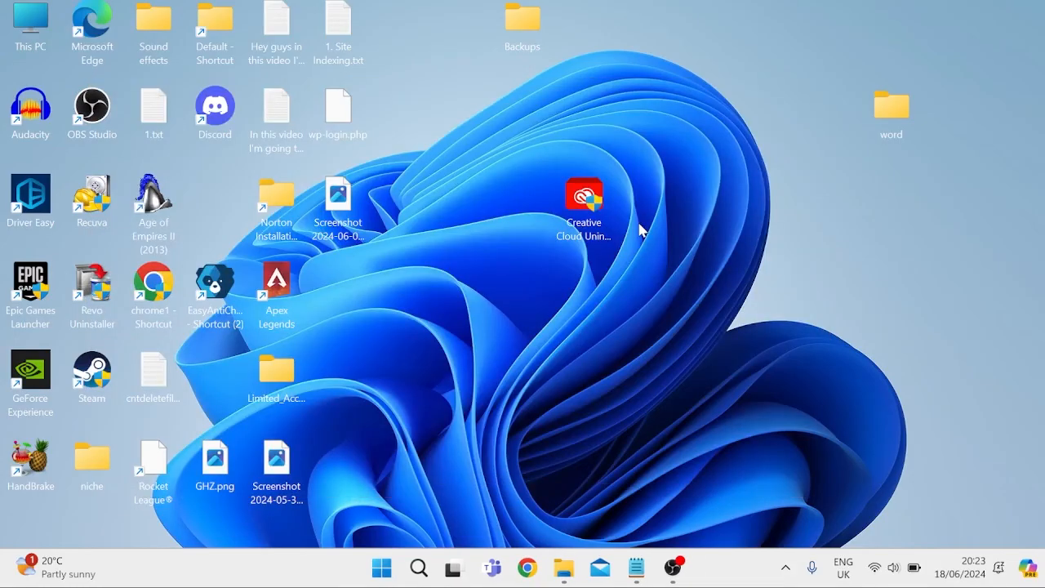